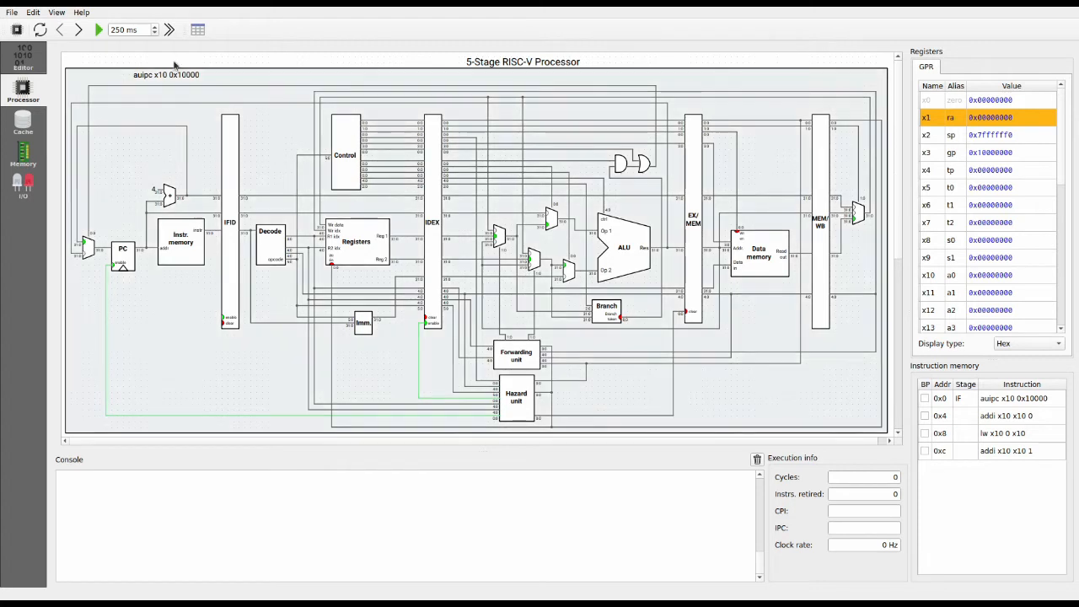
Step: Dismiss the processor selection unchanged and view the machine code as binary, then disassembly
click(17, 29)
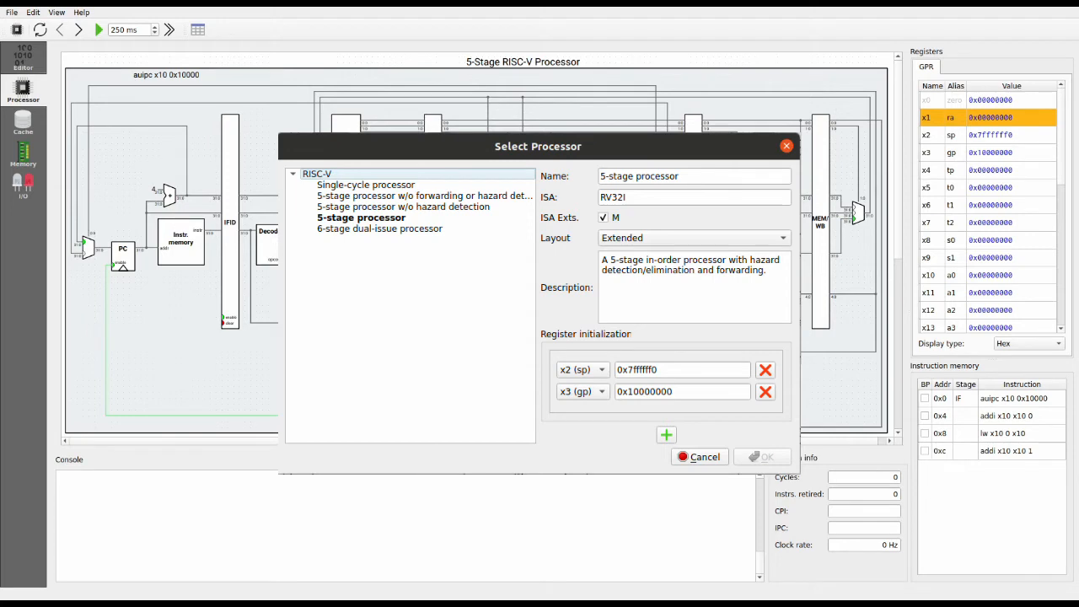
click(761, 456)
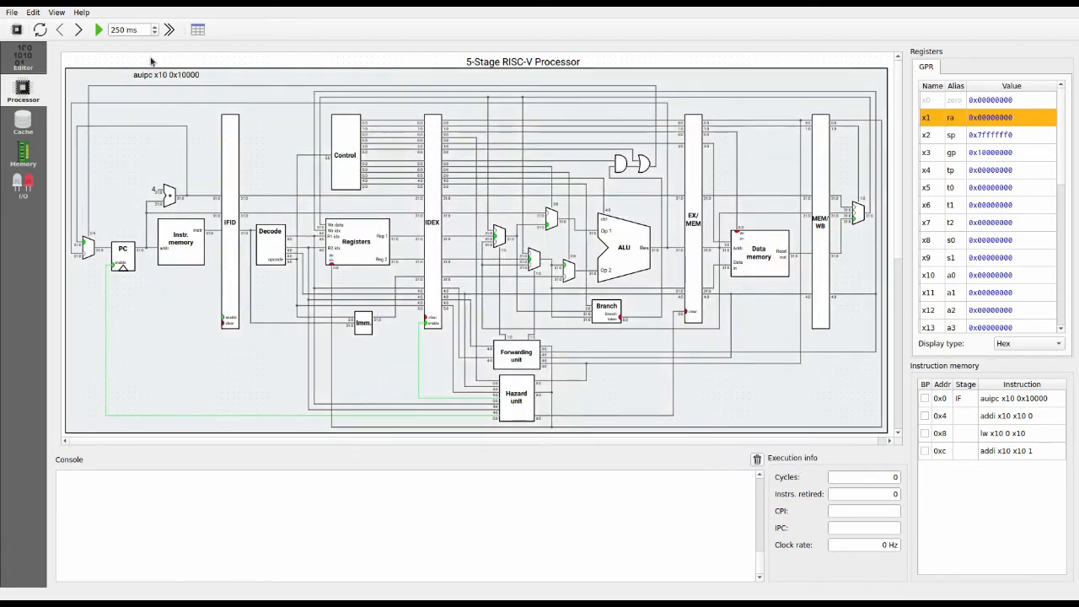
click(23, 57)
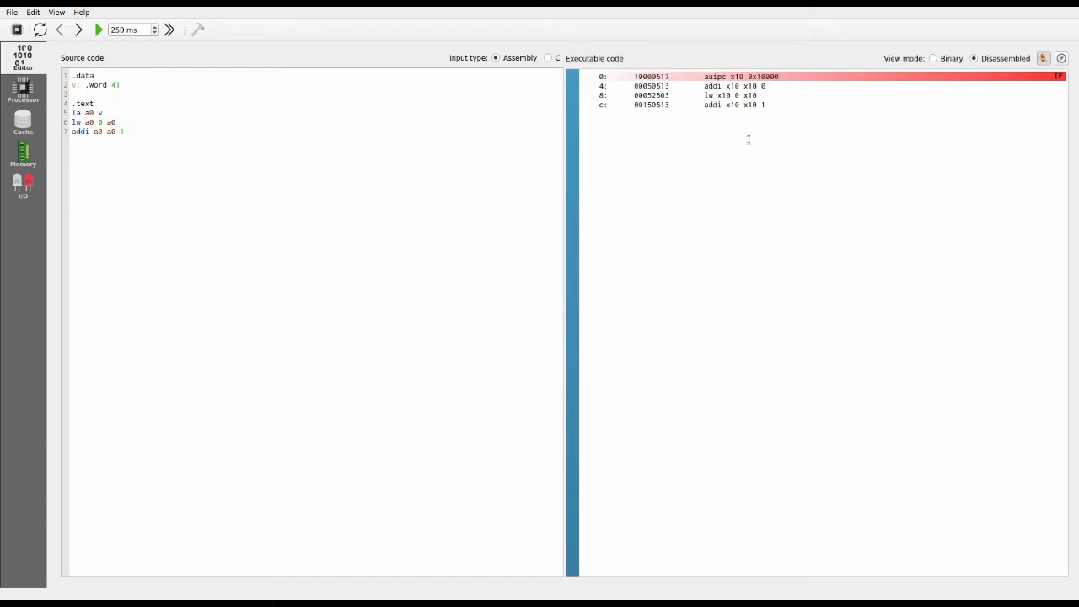
click(934, 58)
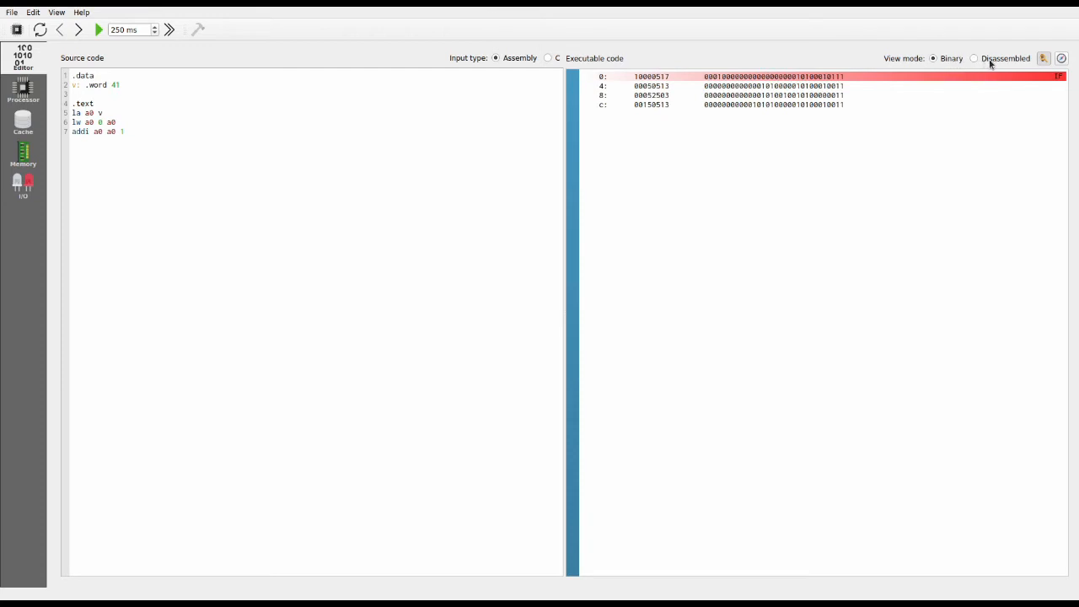
click(974, 58)
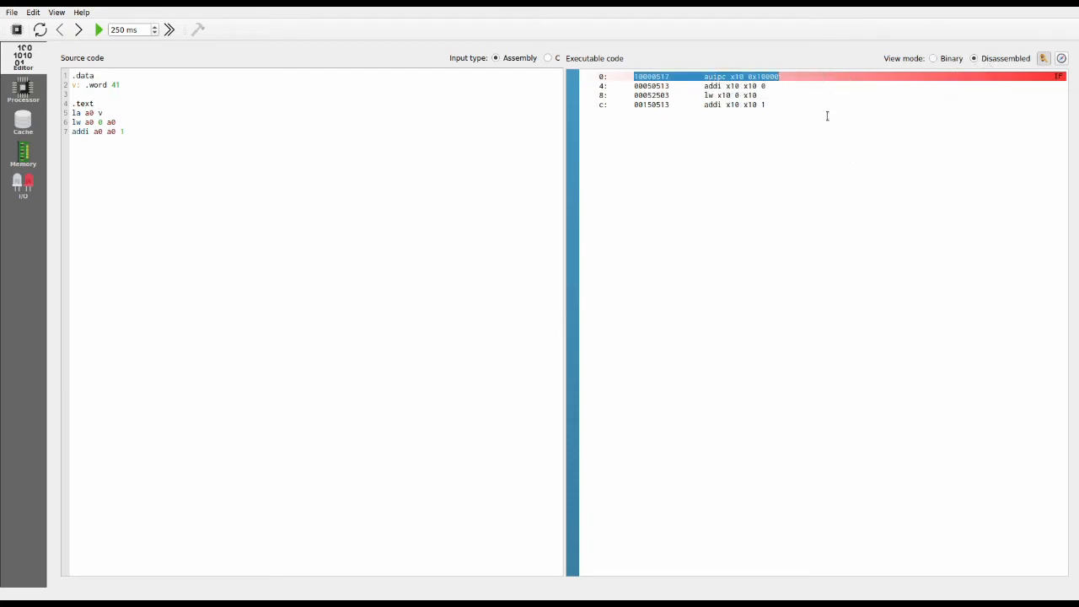
click(23, 91)
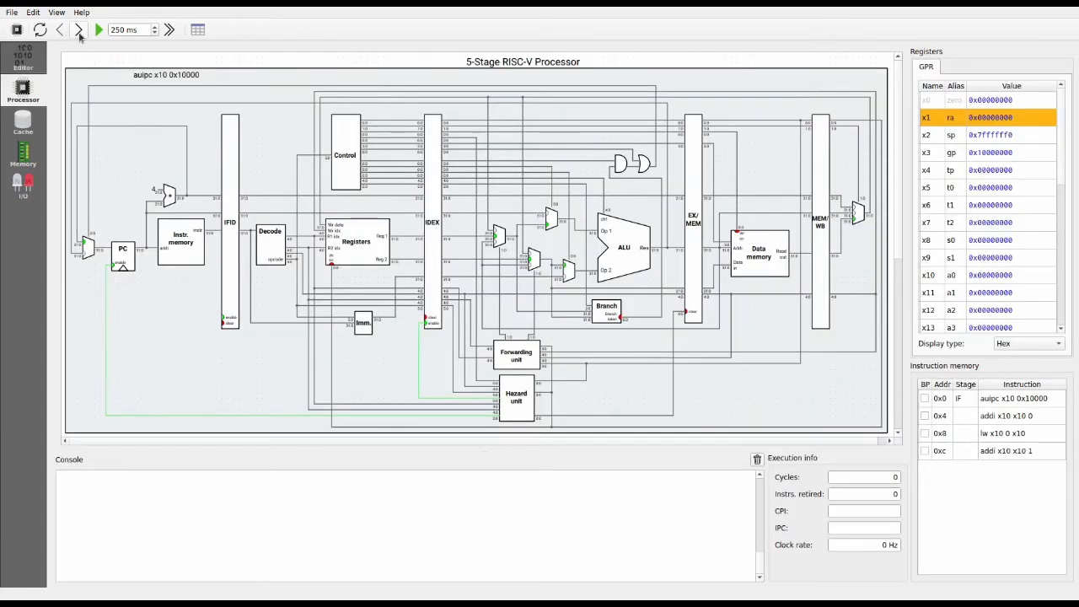
Step: Clock the processor forward until the four instructions occupy WB, MEM, EX and ID
click(79, 29)
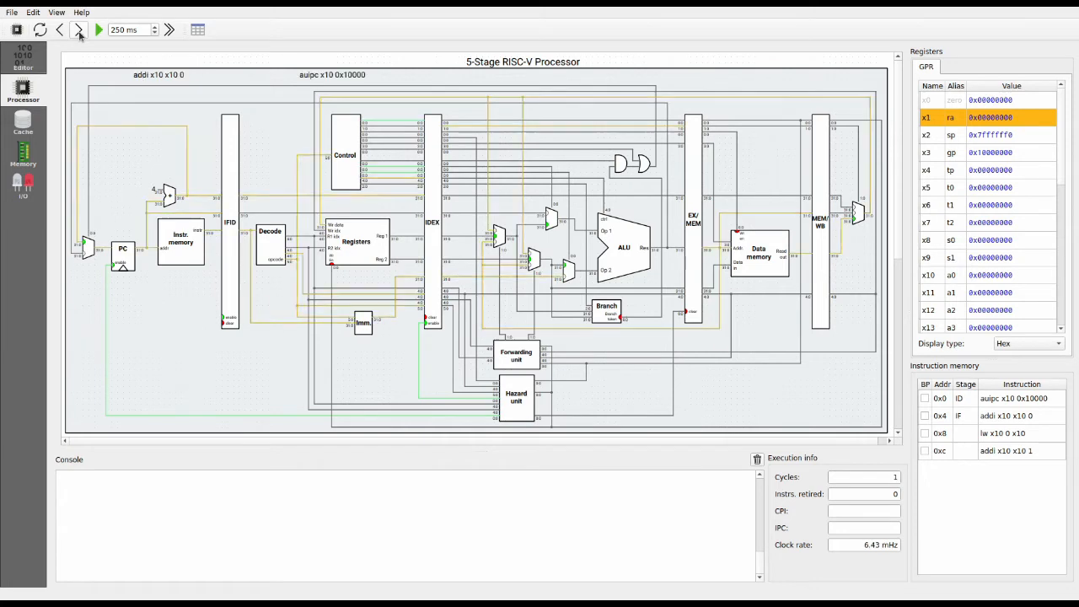
click(78, 30)
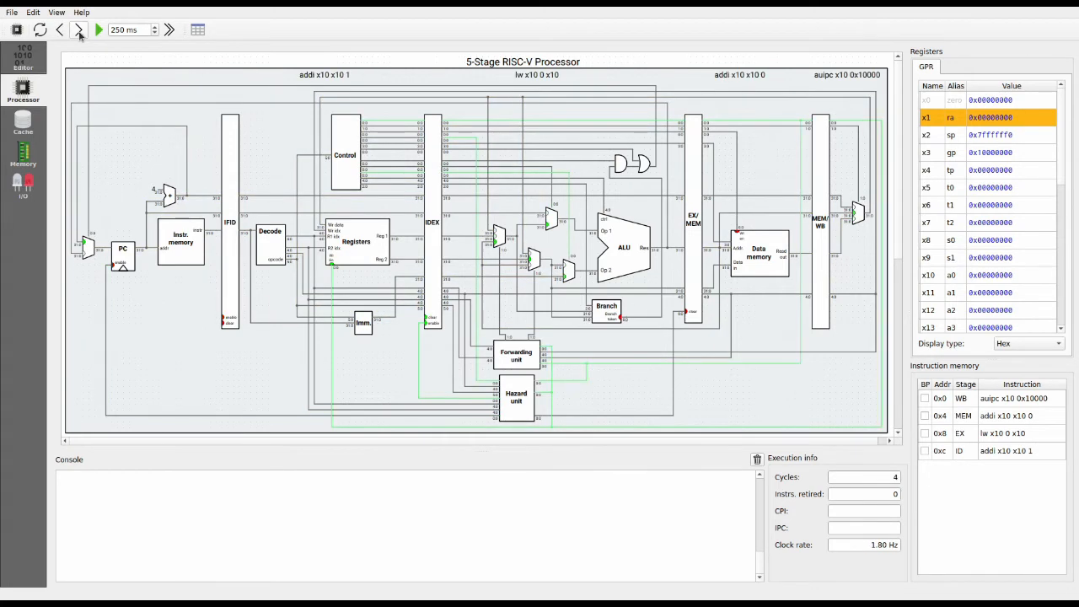
click(78, 29)
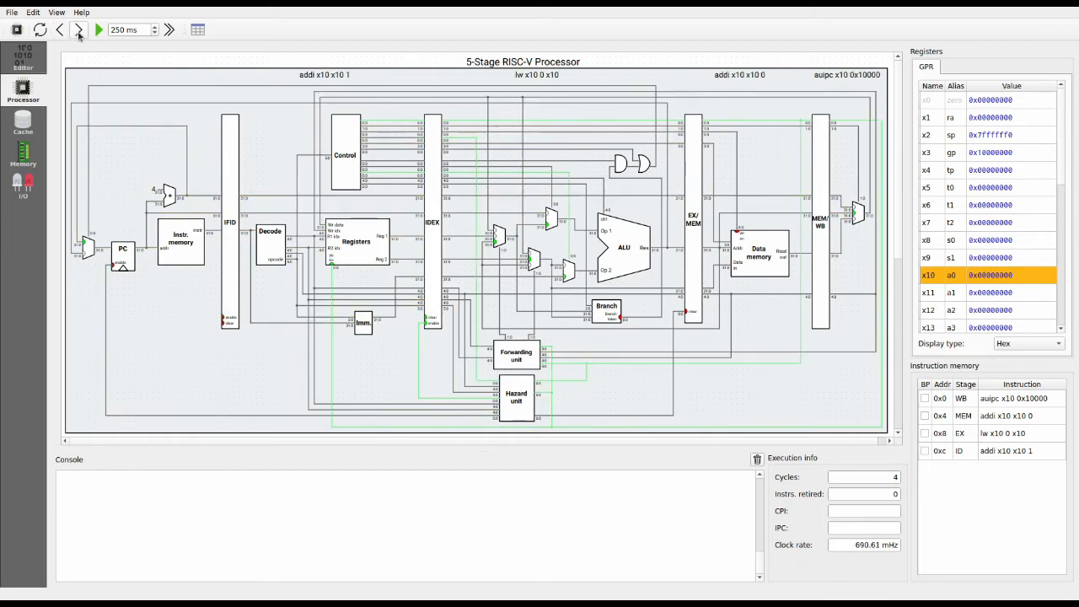
click(59, 29)
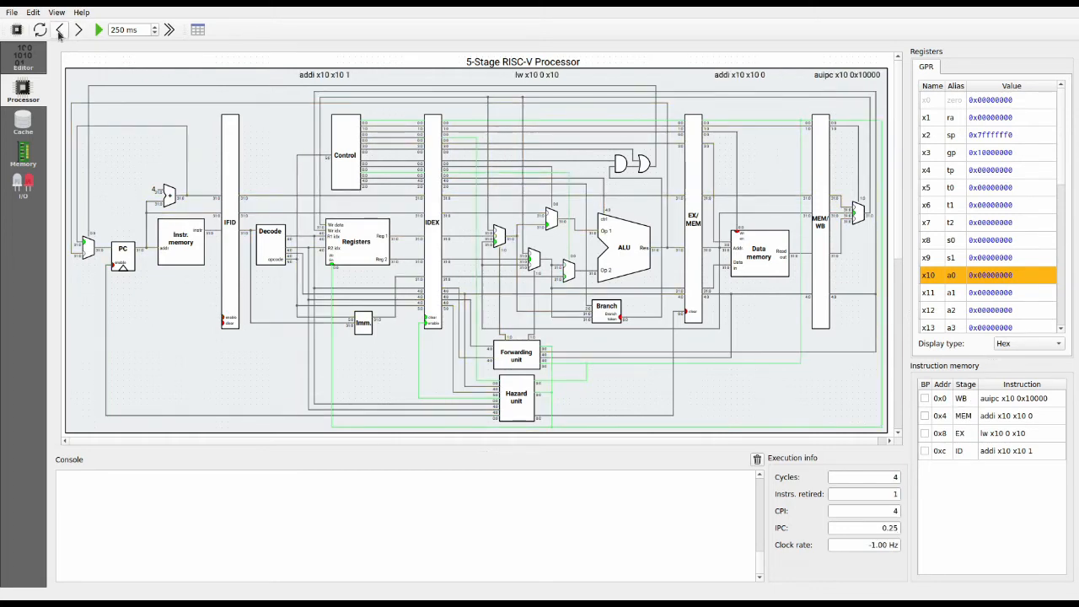
click(59, 30)
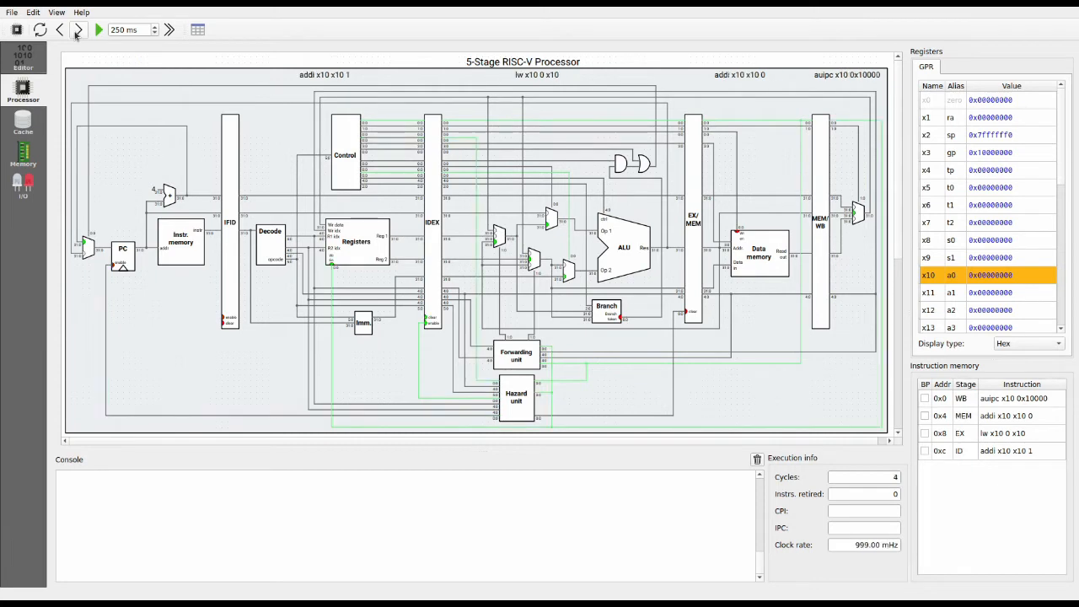
click(98, 29)
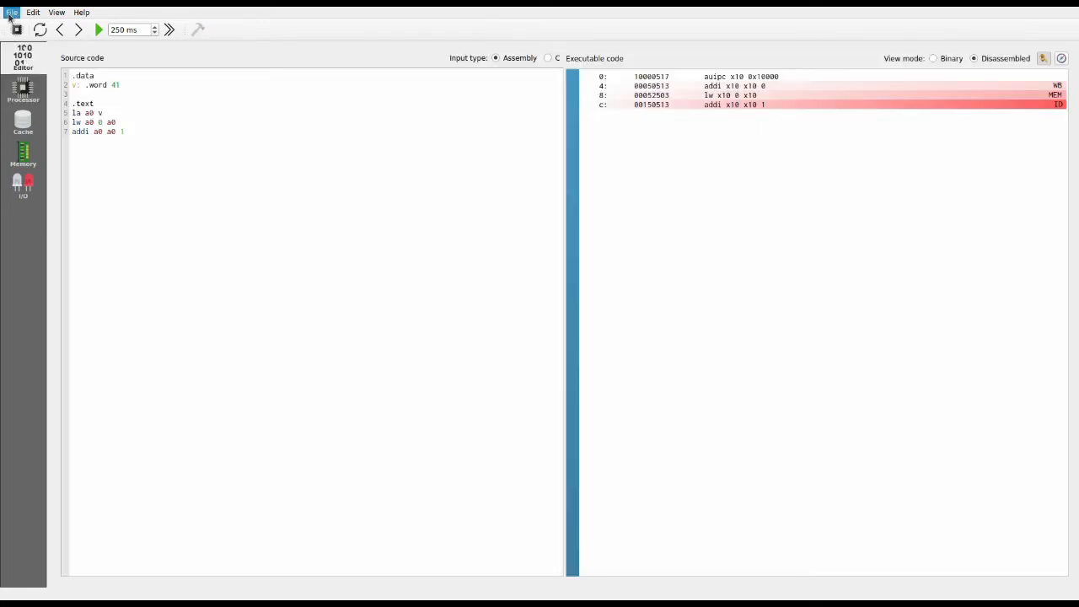
mouse_move(344, 59)
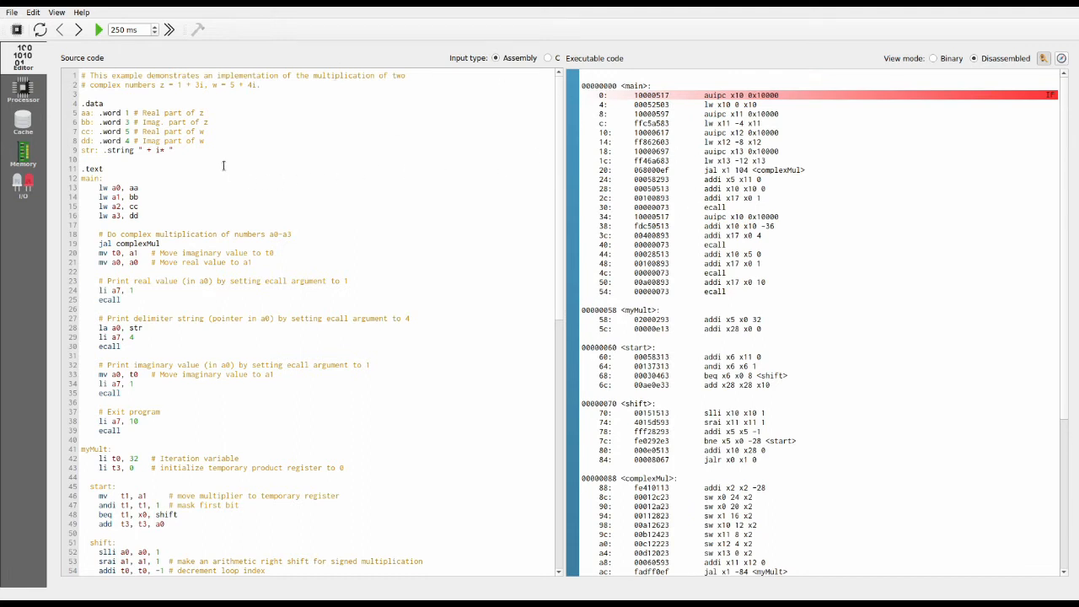
Step: Load the complex multiplication example via File > Load Example and run it continuously
click(80, 159)
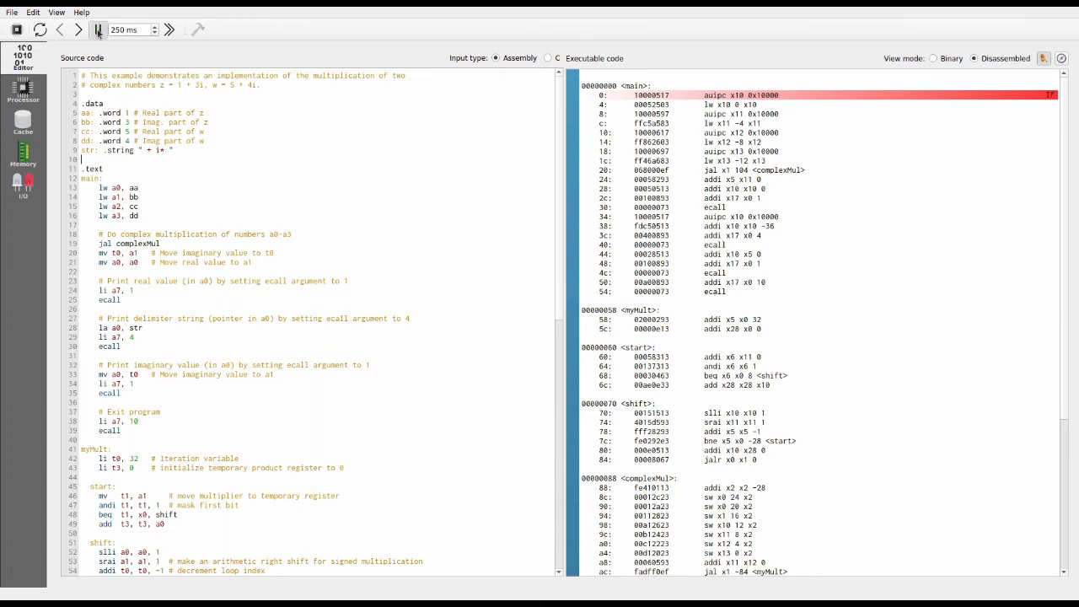
click(98, 29)
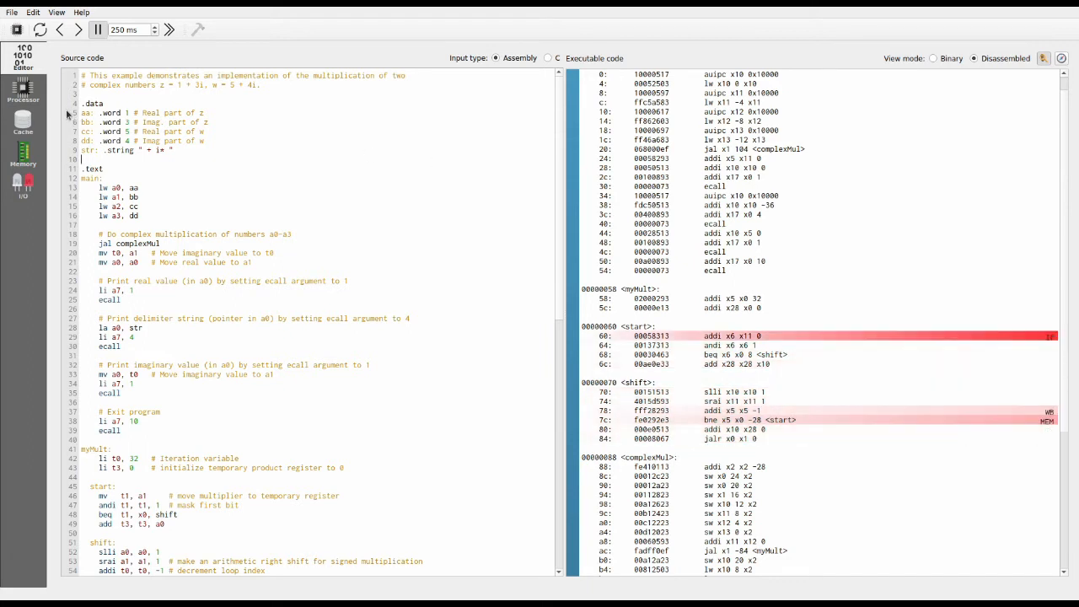
click(168, 30)
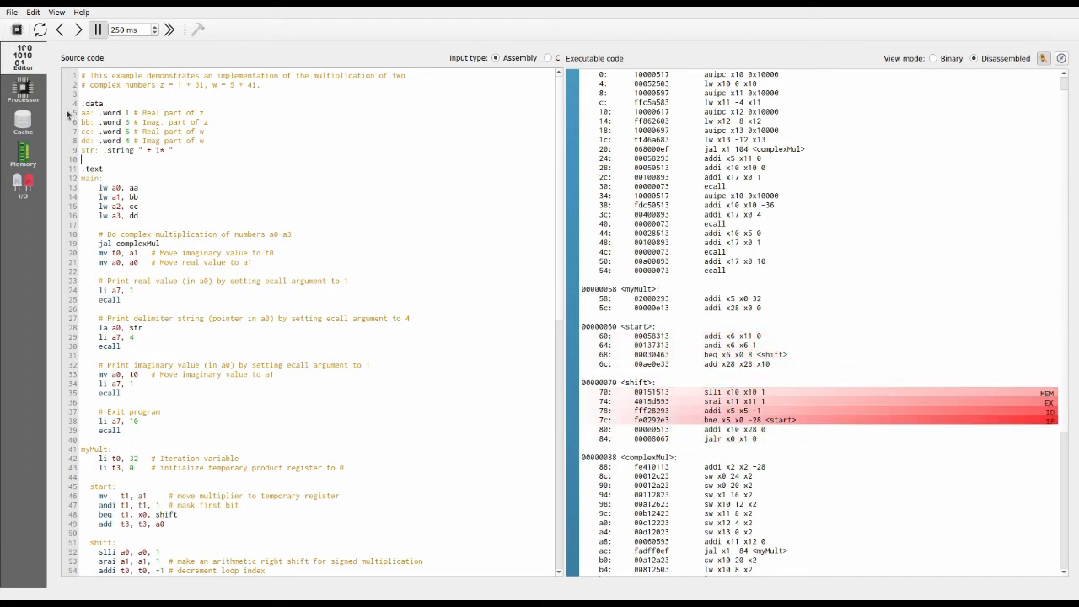
Step: Show the processor diagram as the multiplication program runs past 140 cycles
click(22, 91)
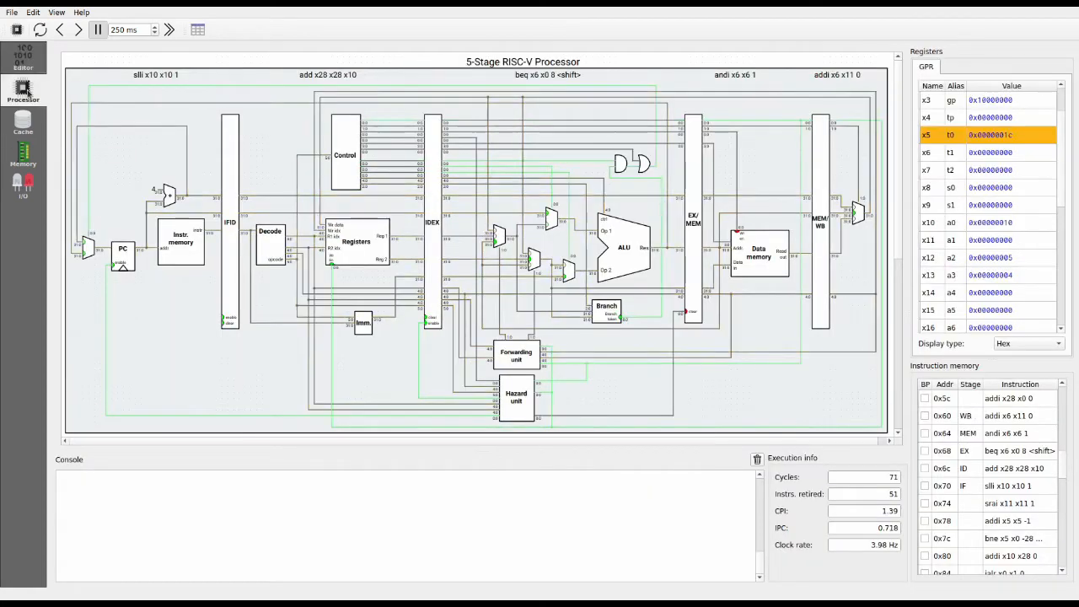
click(170, 29)
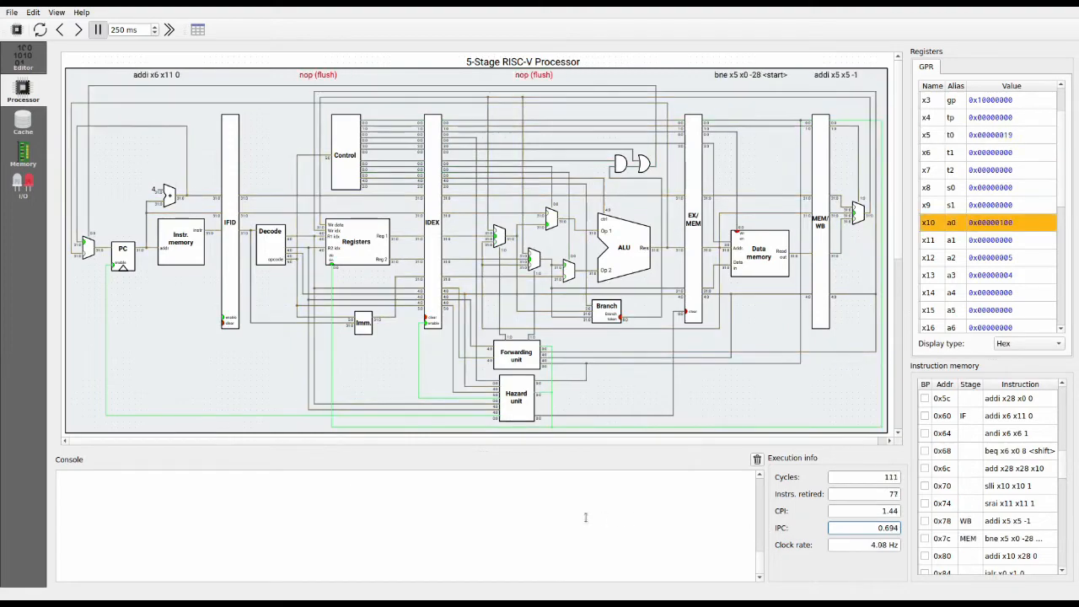
click(169, 30)
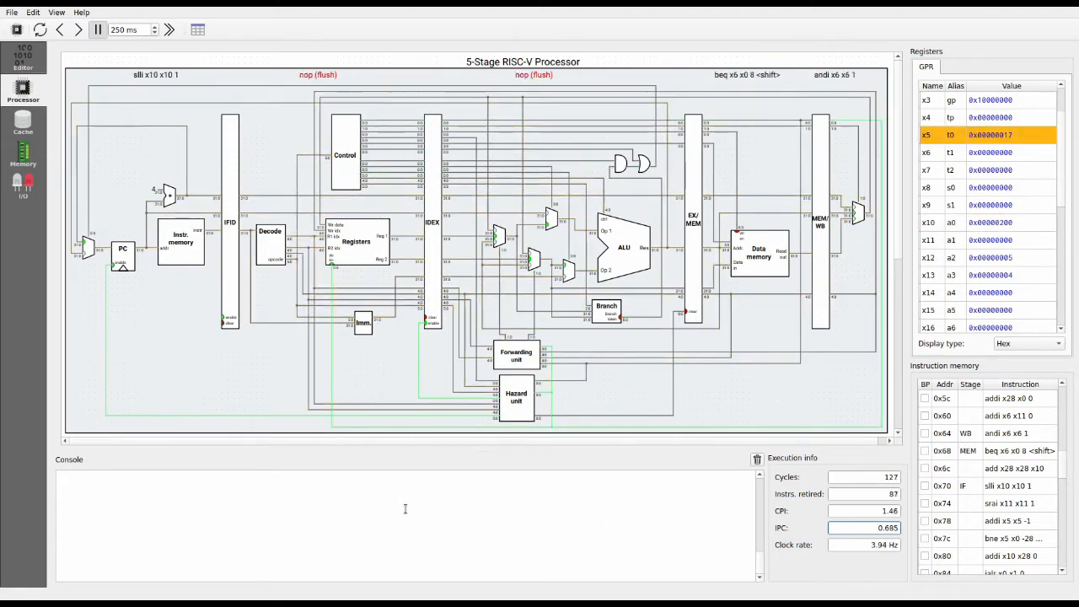
click(169, 29)
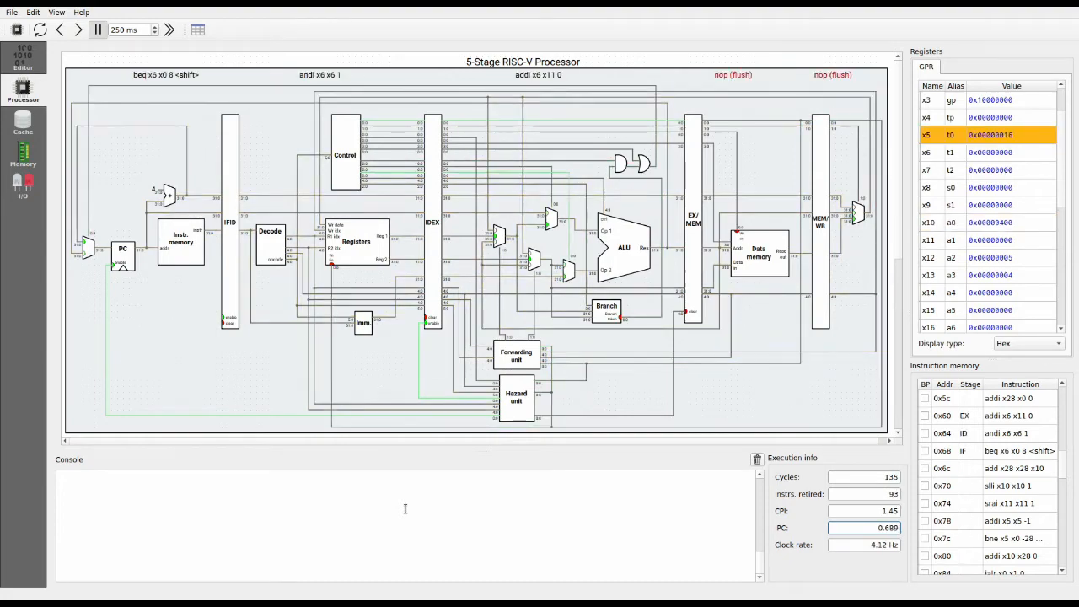
click(169, 29)
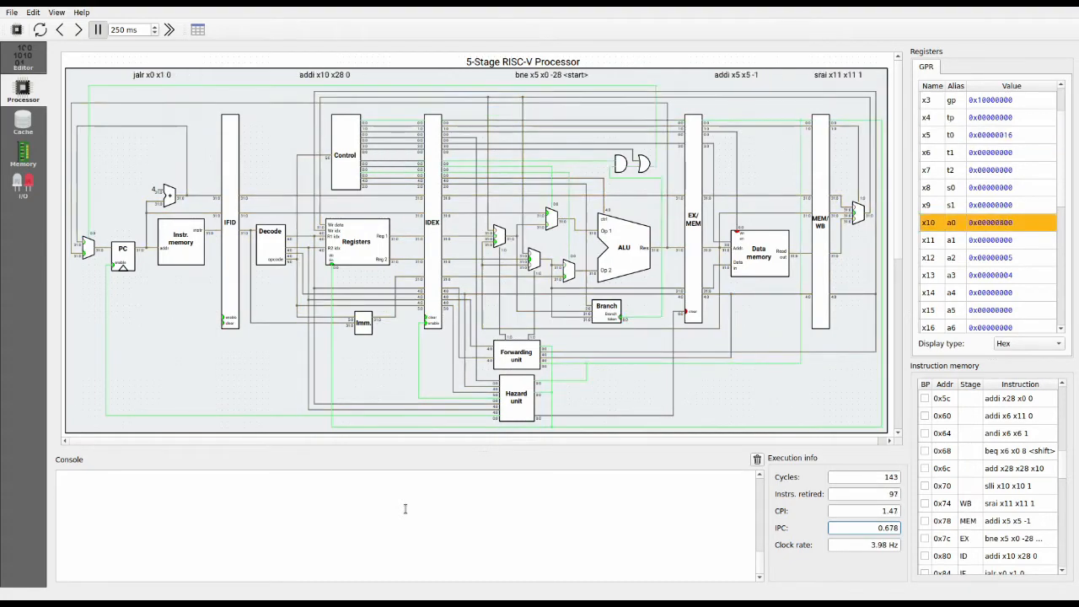
Step: Open the Cache view, check the L1 Data Cache, then return to L1 Instr. Cache
click(23, 125)
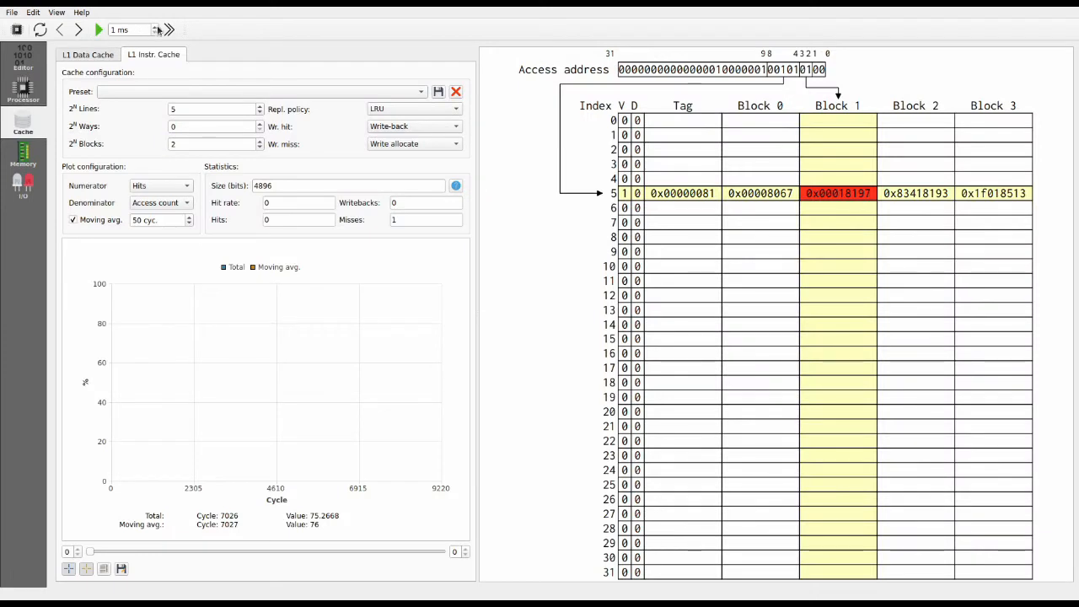
mouse_move(145, 59)
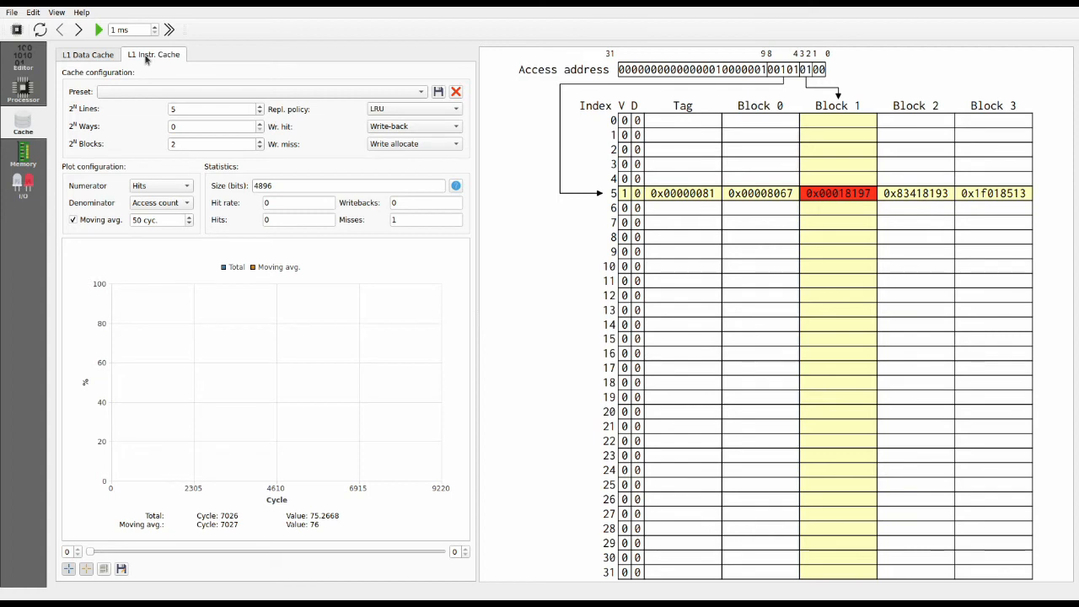
click(88, 54)
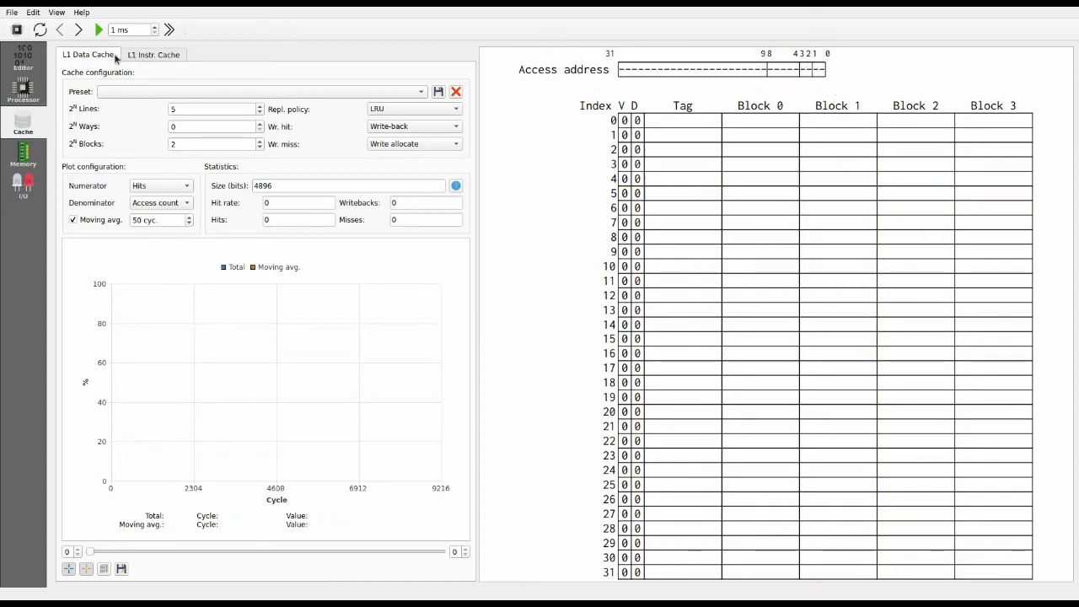
click(154, 53)
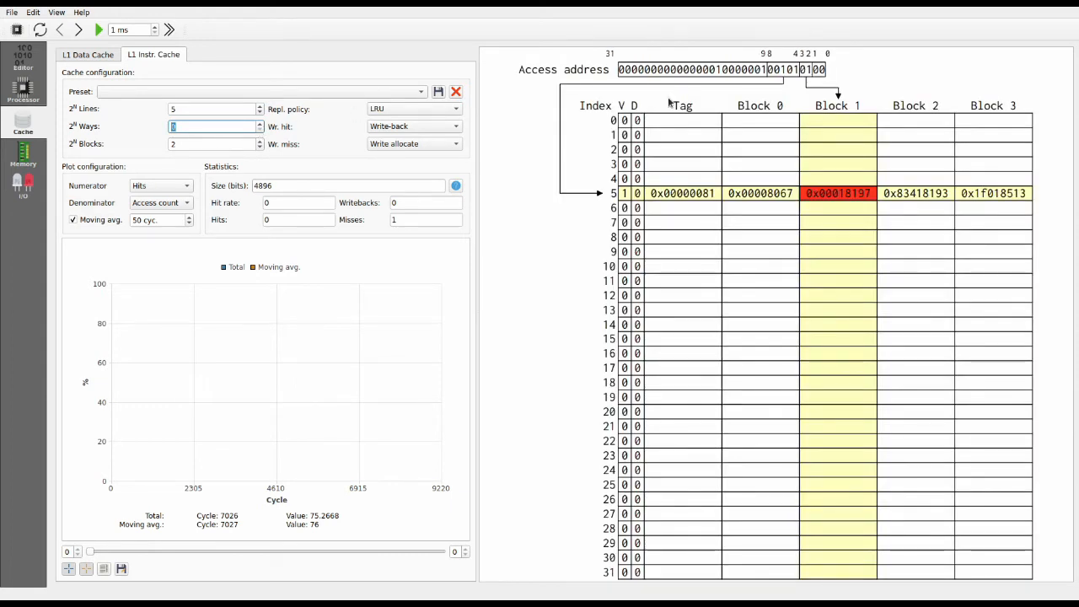
mouse_move(259, 139)
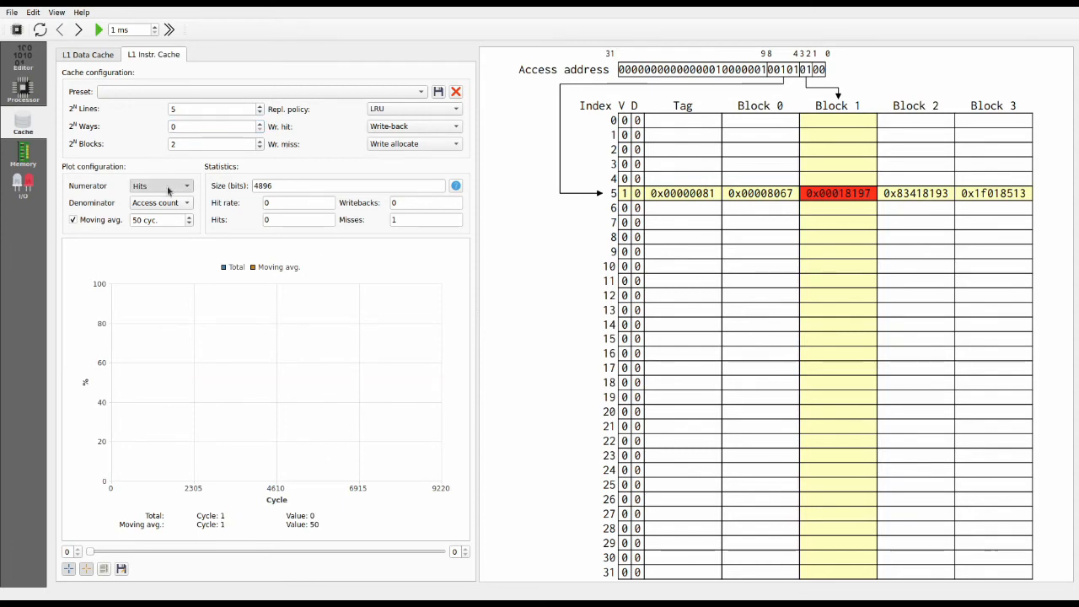
mouse_move(217, 194)
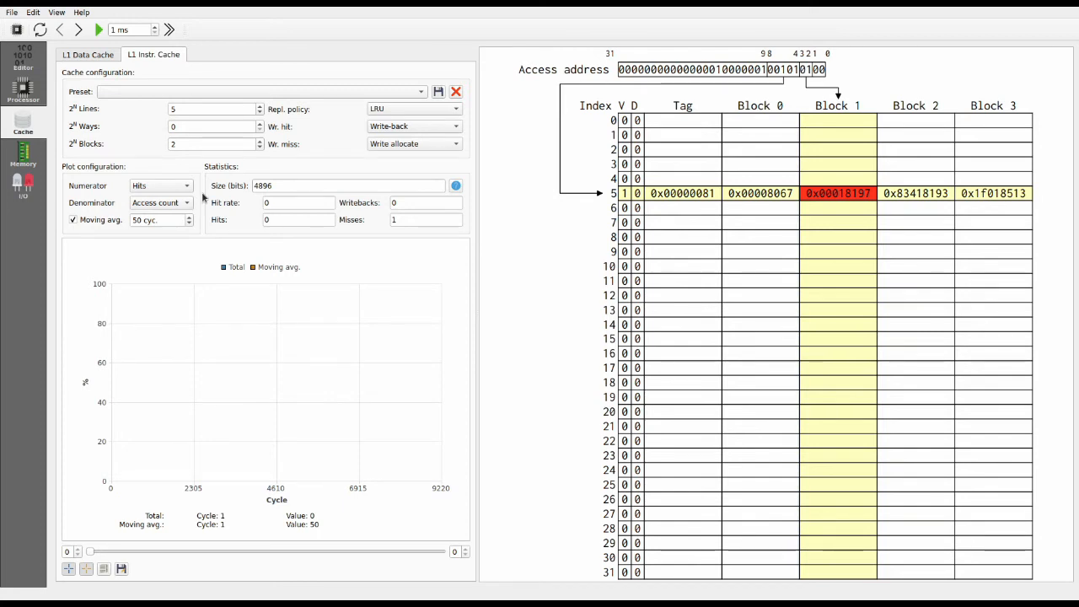
mouse_move(99, 219)
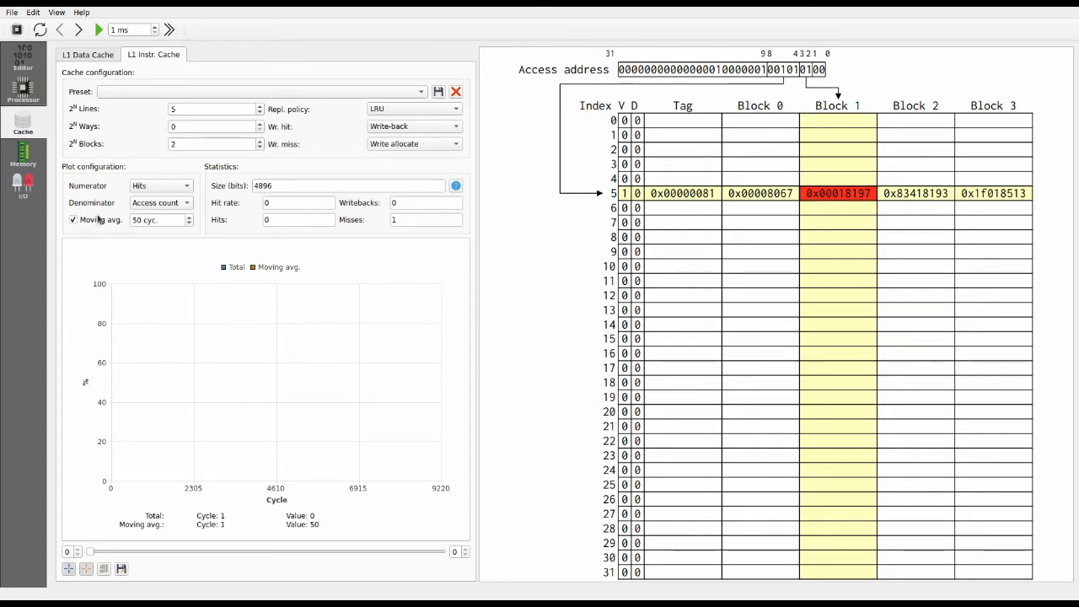
mouse_move(165, 166)
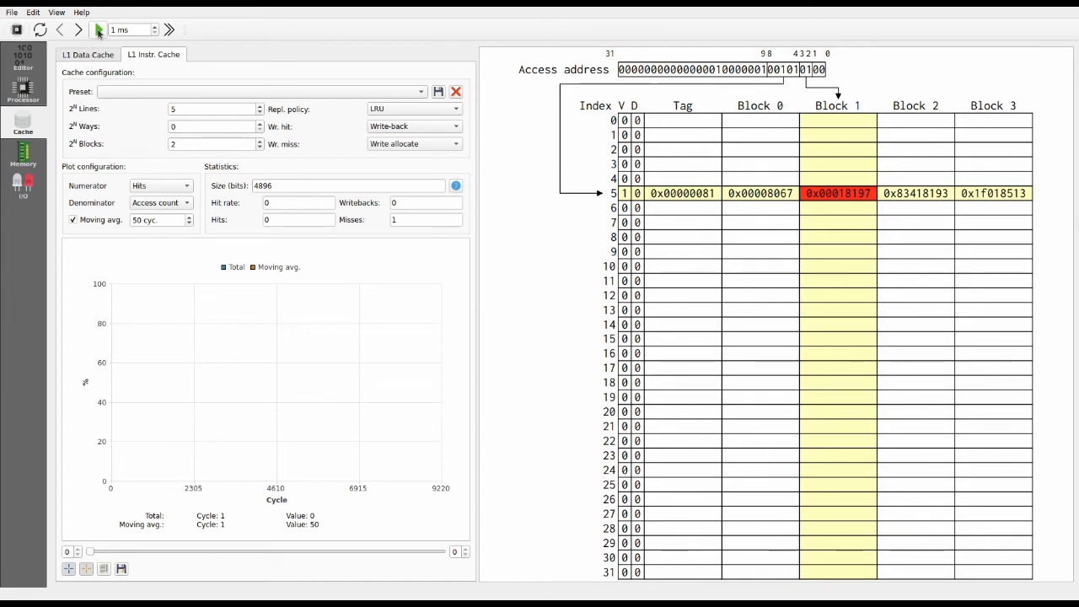
Step: Run the program until the instruction cache shows 1027 hits, 330 misses, rate ~0.757
click(79, 29)
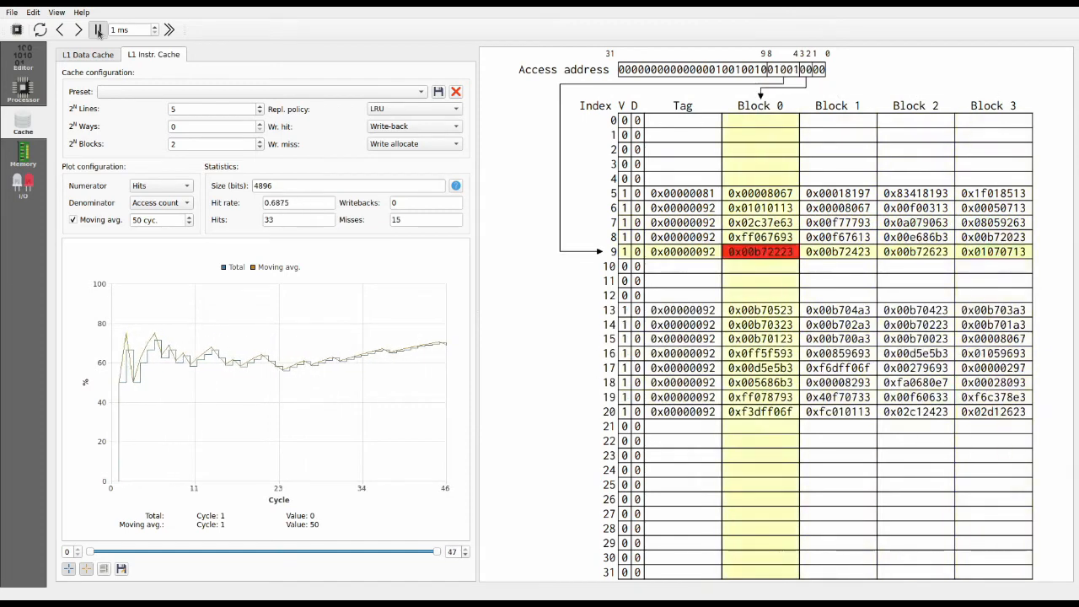
click(99, 29)
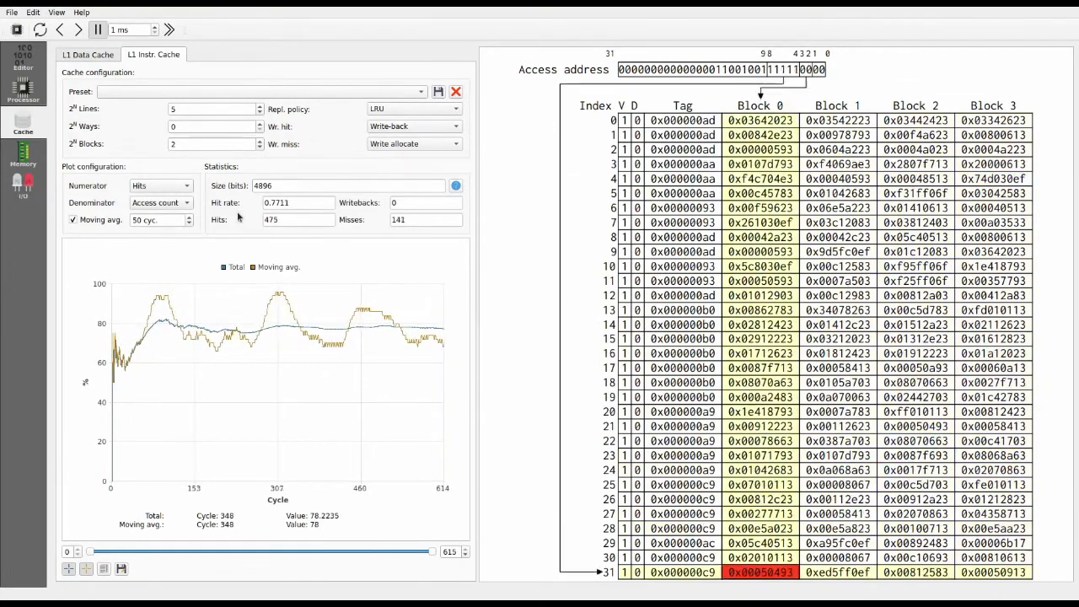
click(77, 29)
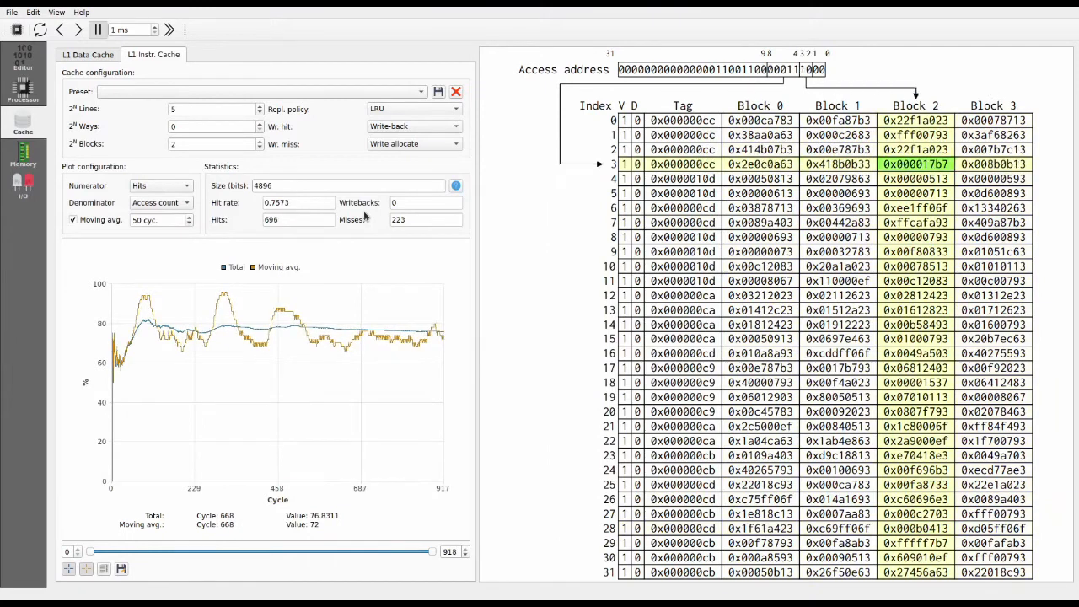
click(79, 30)
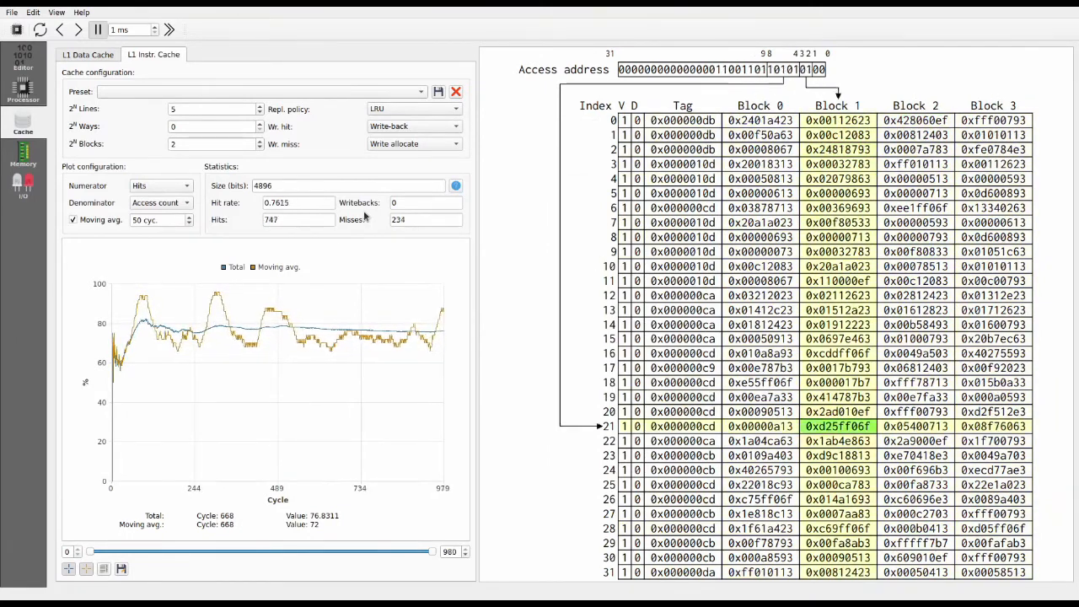
click(77, 30)
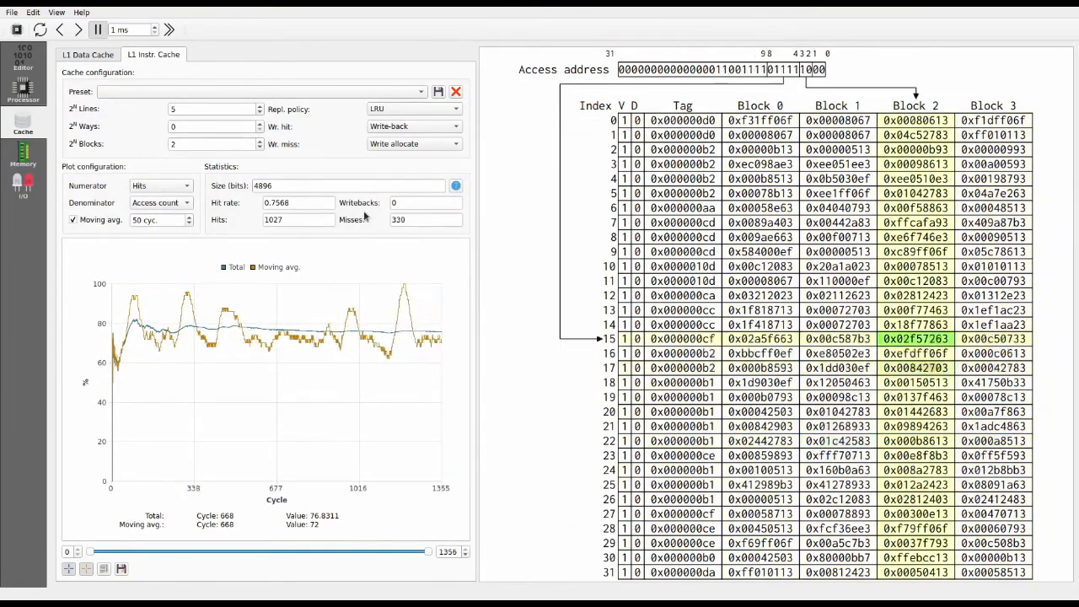
Step: Switch to the I/O view listing LED Matrix, Switches and D-Pad devices
click(22, 185)
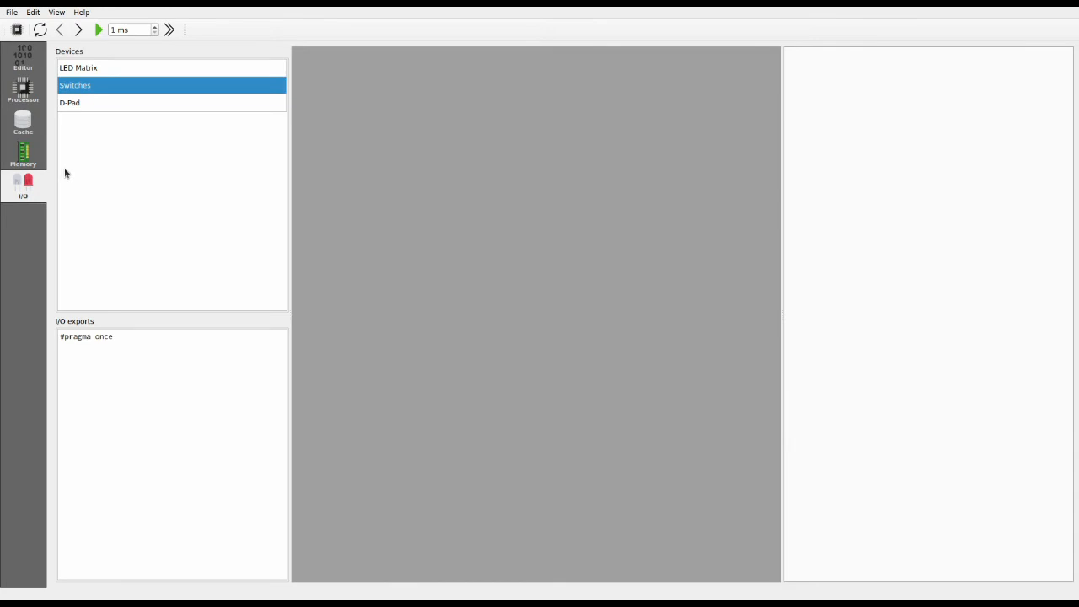
mouse_move(87, 162)
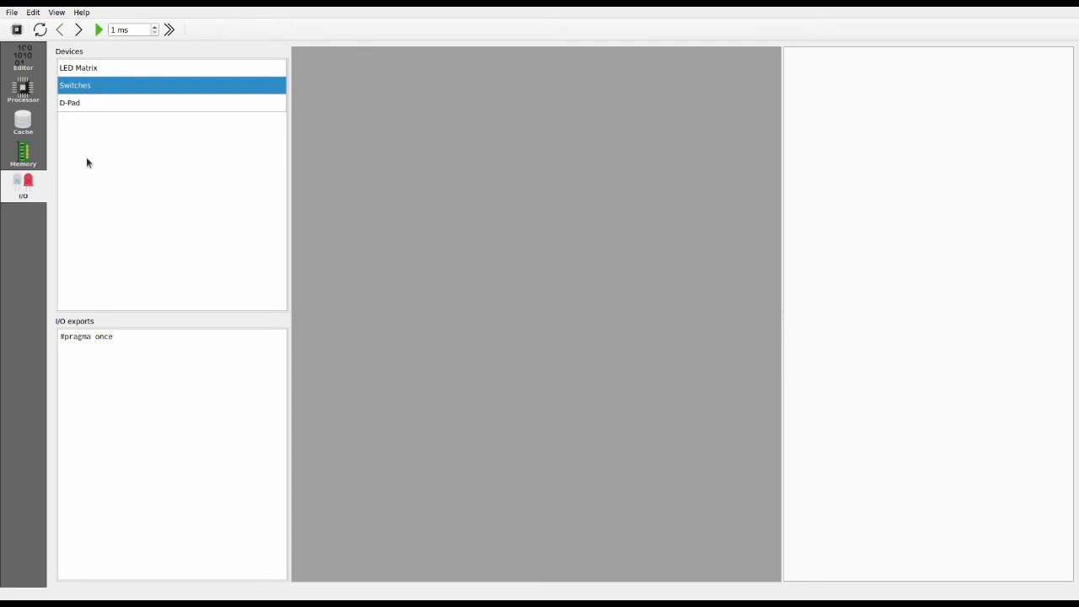
mouse_move(97, 114)
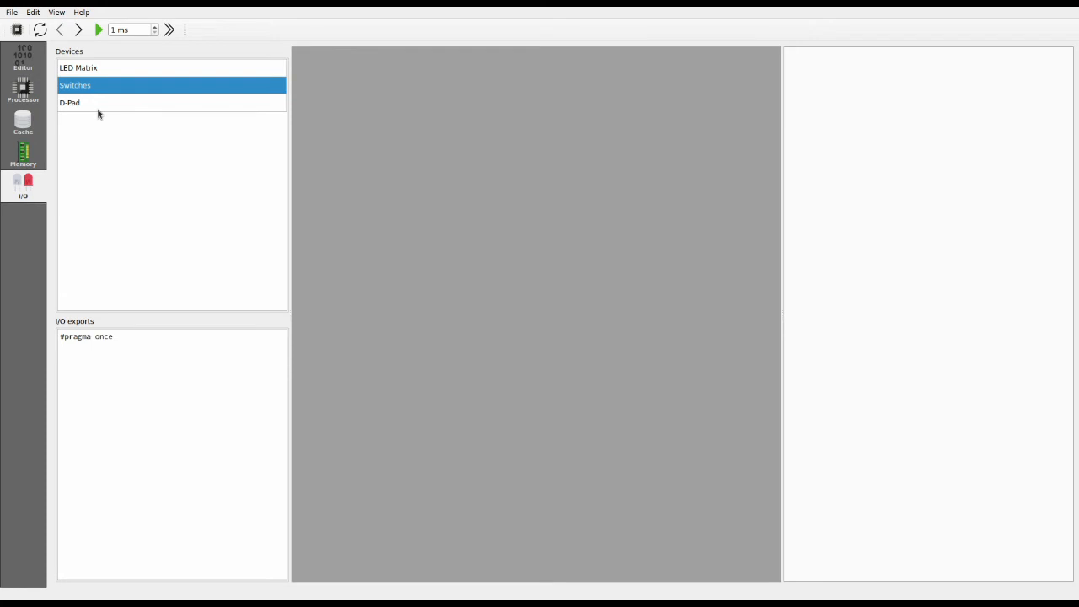
Step: Add LED Matrix 0 (35×25) and Switches 0 (8 switches), then review their exported defines
click(78, 67)
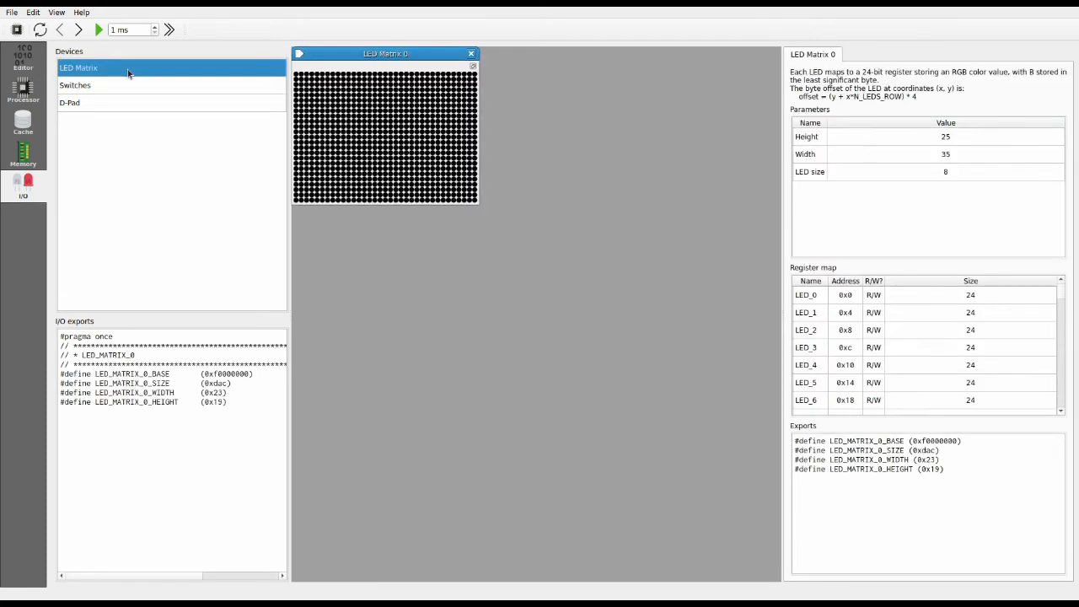
click(75, 85)
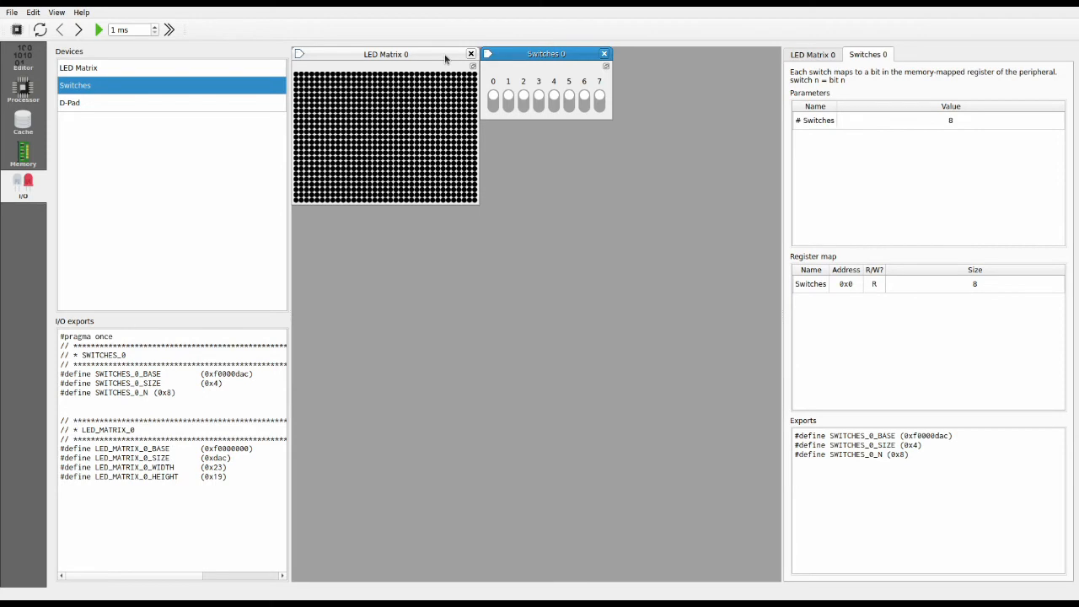
click(811, 54)
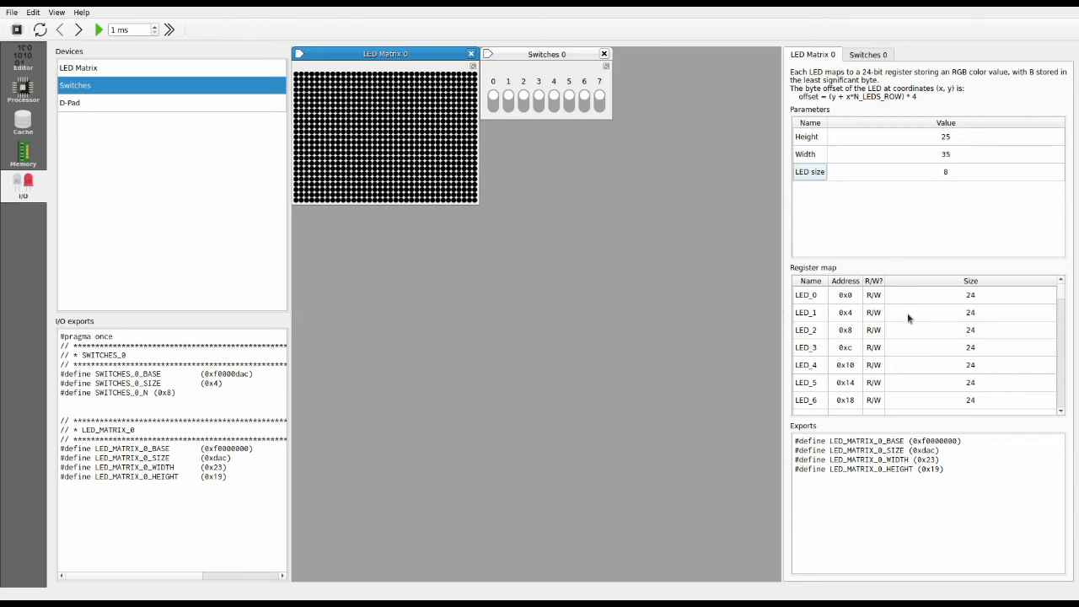
scroll(down, 3)
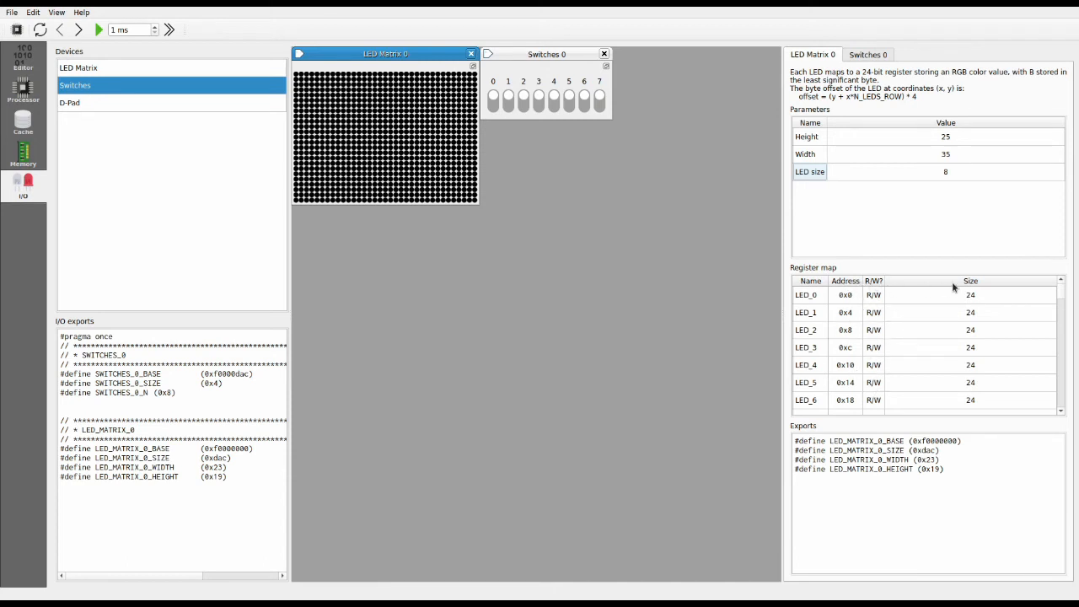
mouse_move(944, 280)
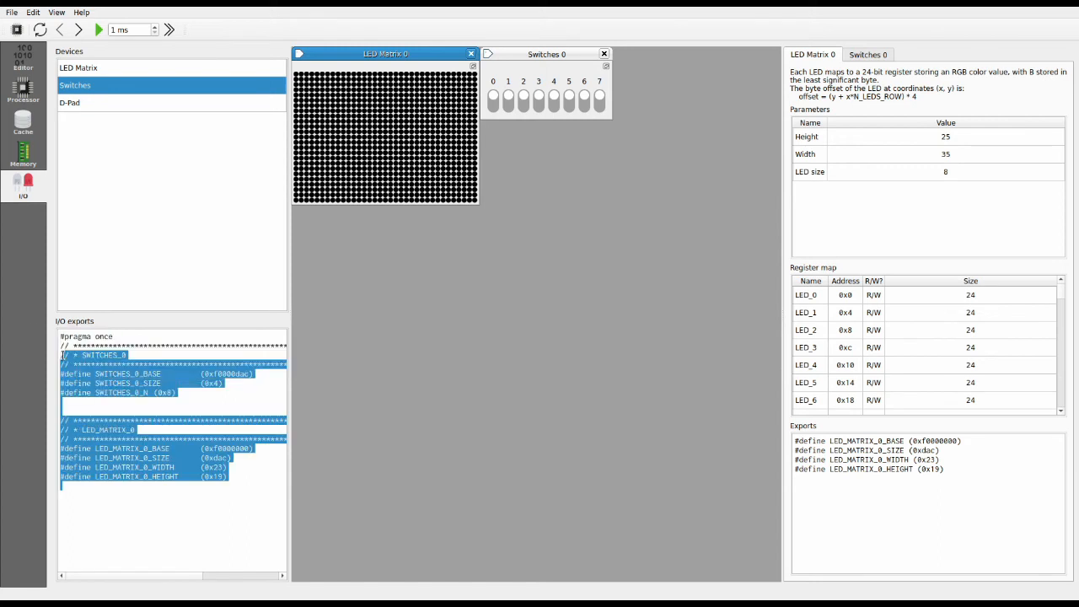
click(237, 243)
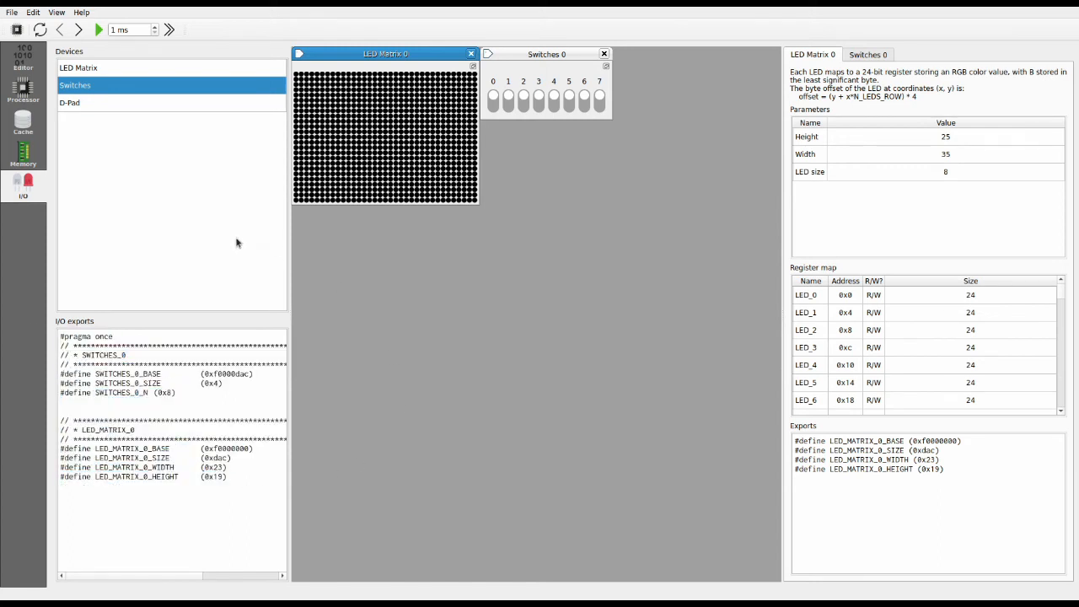
mouse_move(71, 106)
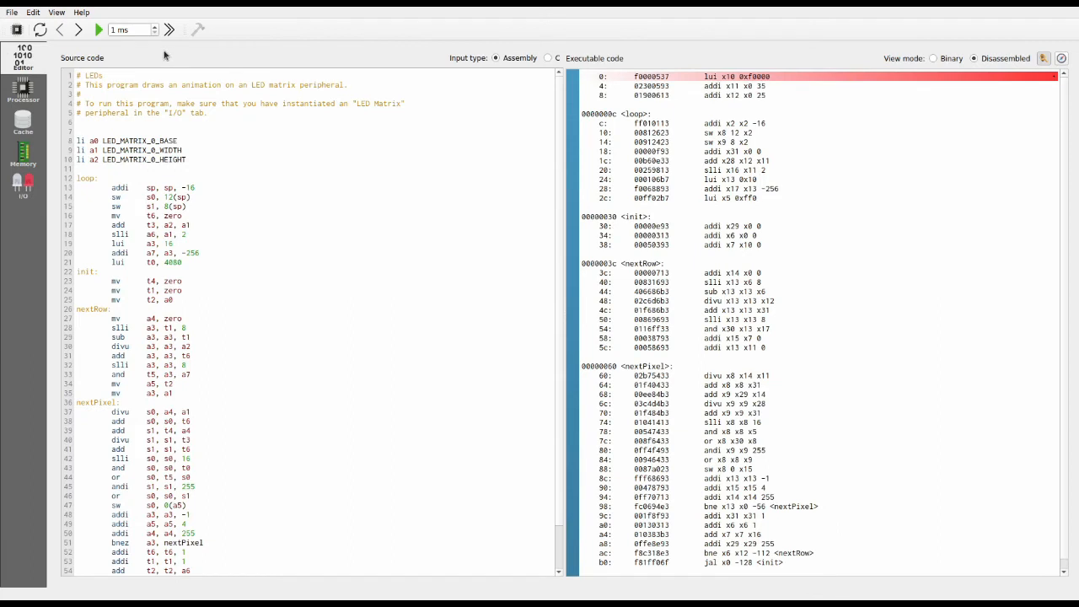
mouse_move(177, 134)
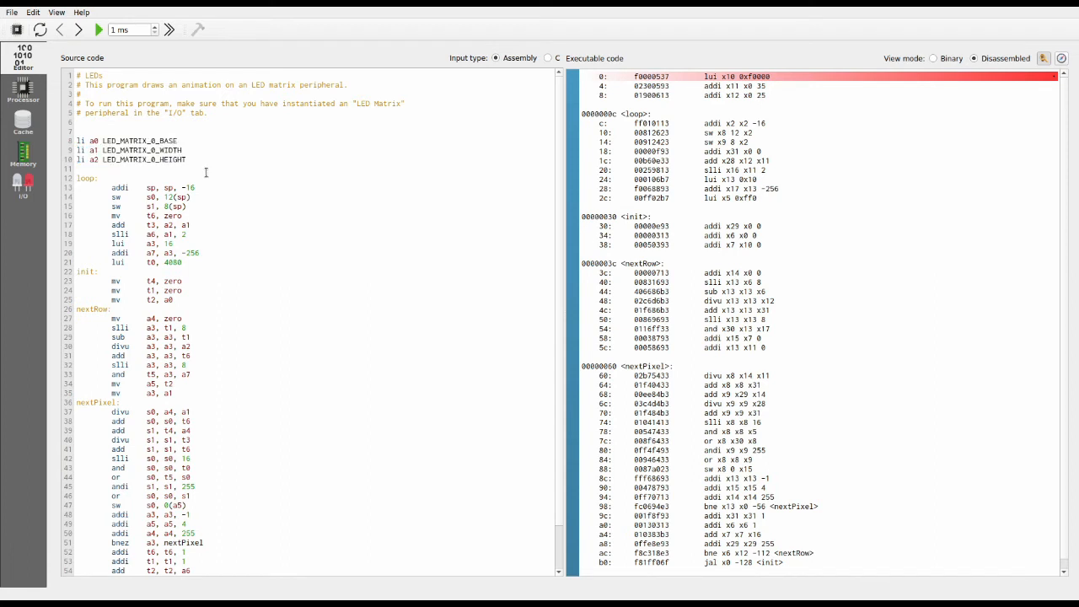
mouse_move(216, 167)
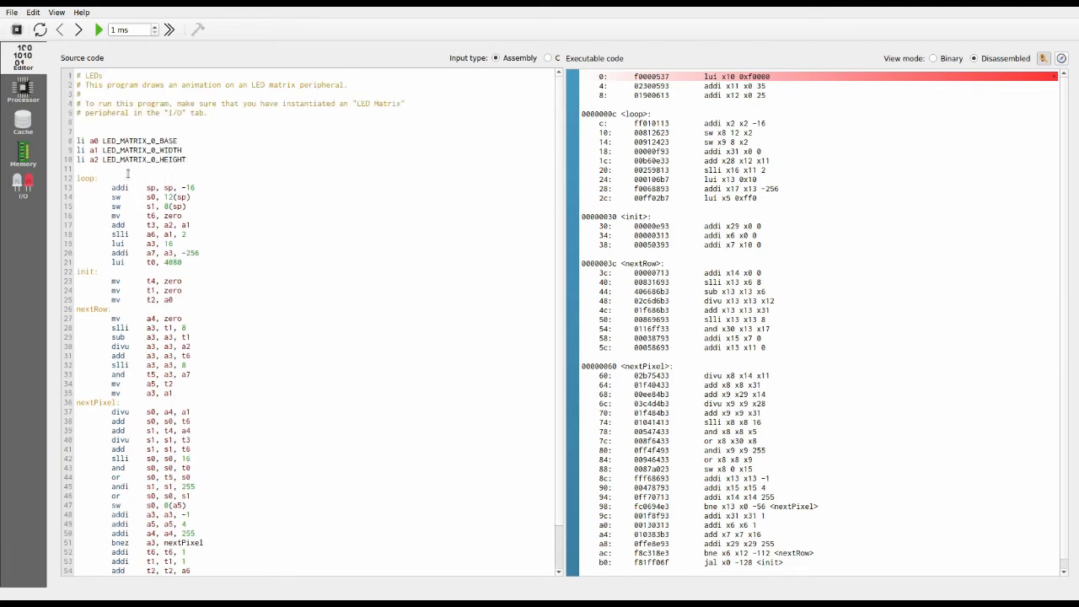
Step: Return to the I/O page showing LED Matrix 0 and Switches 0
click(23, 184)
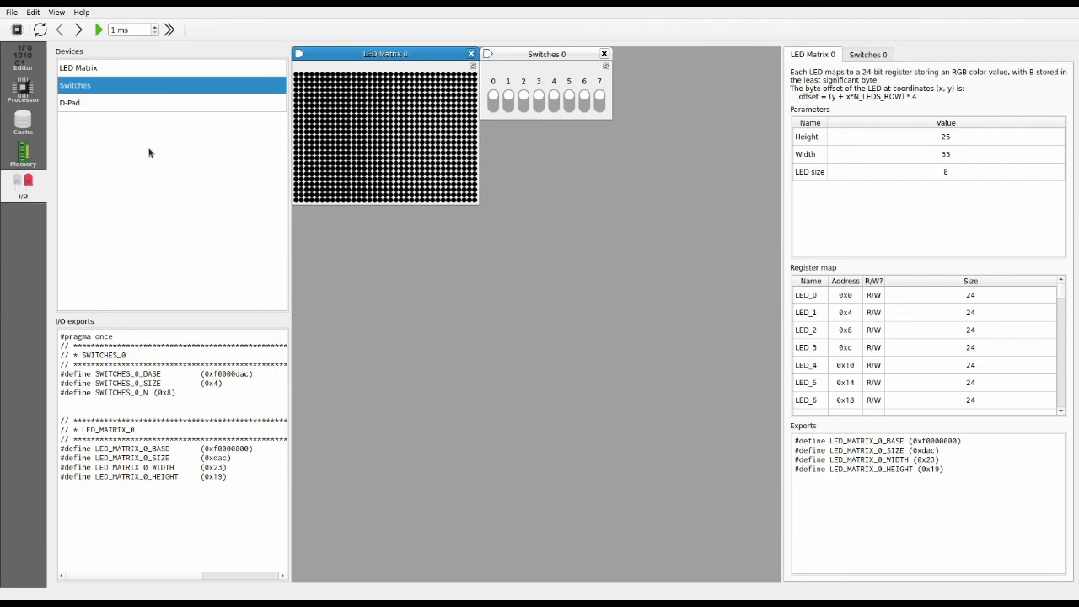
mouse_move(174, 124)
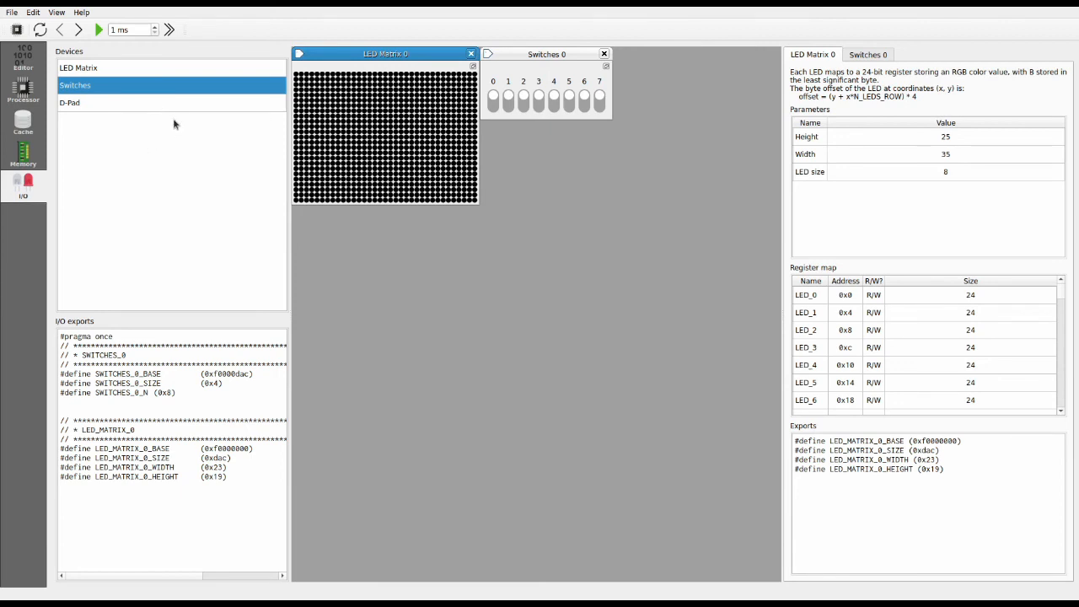
mouse_move(177, 132)
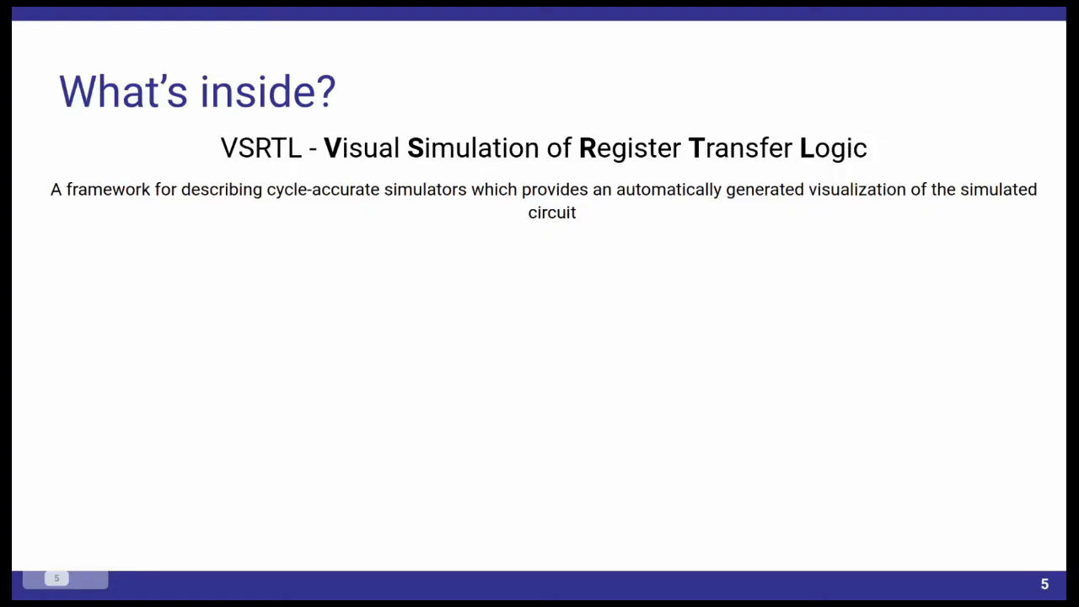
Step: Advance to slide 6, 'Future work', covering branch prediction and RV64/RV128
key(right)
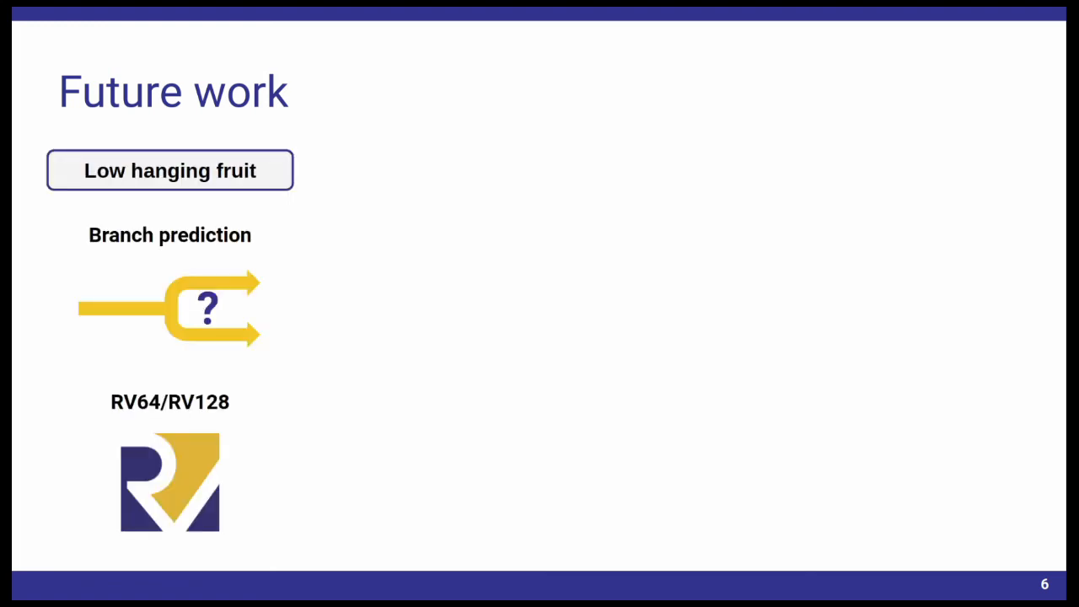